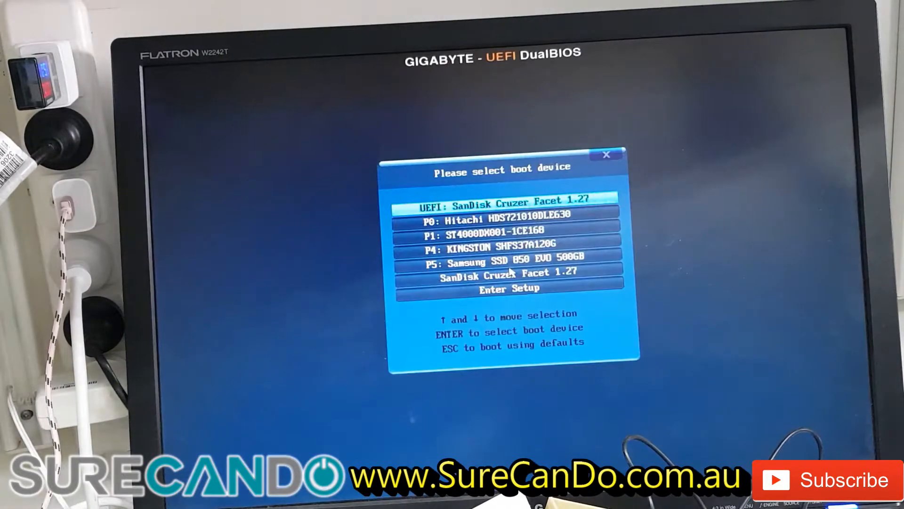
{"action": "key", "text": "down"}
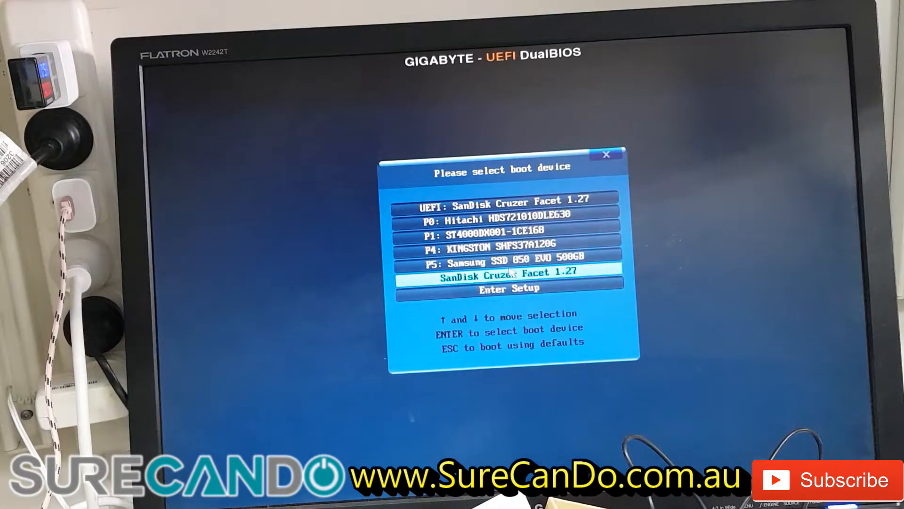
{"action": "key", "text": "up"}
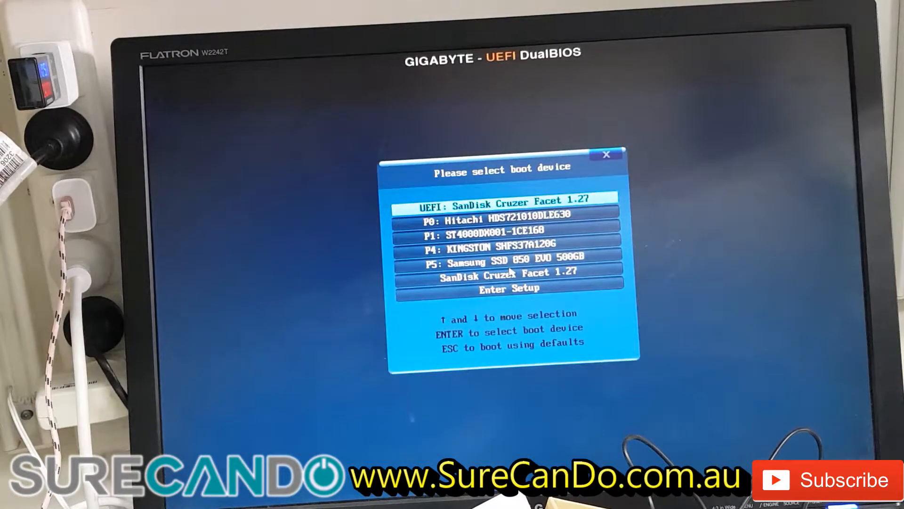